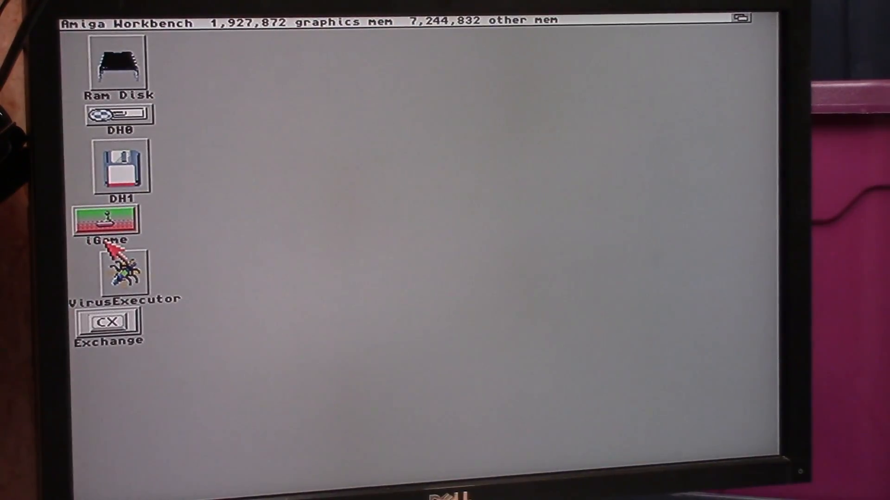
mouse_move(341, 224)
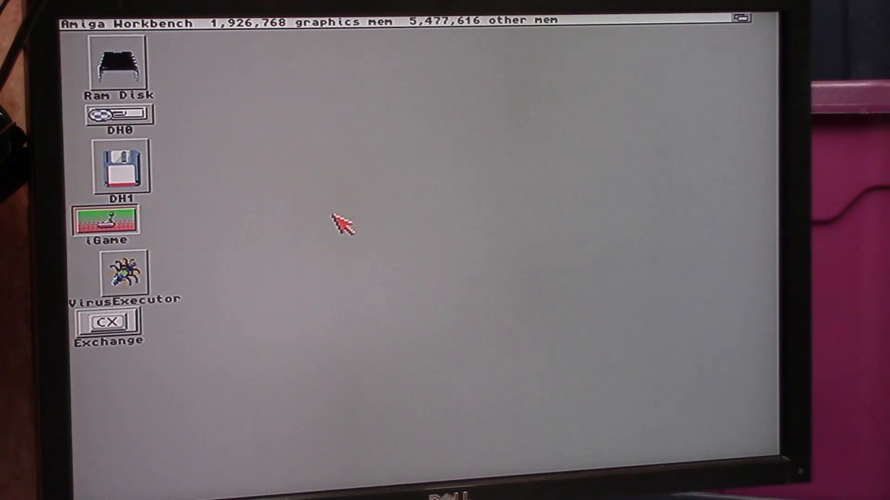
Launch iGame from Workbench and select games such as 1000cc Turbo in the 3376-game list
double_click(104, 220)
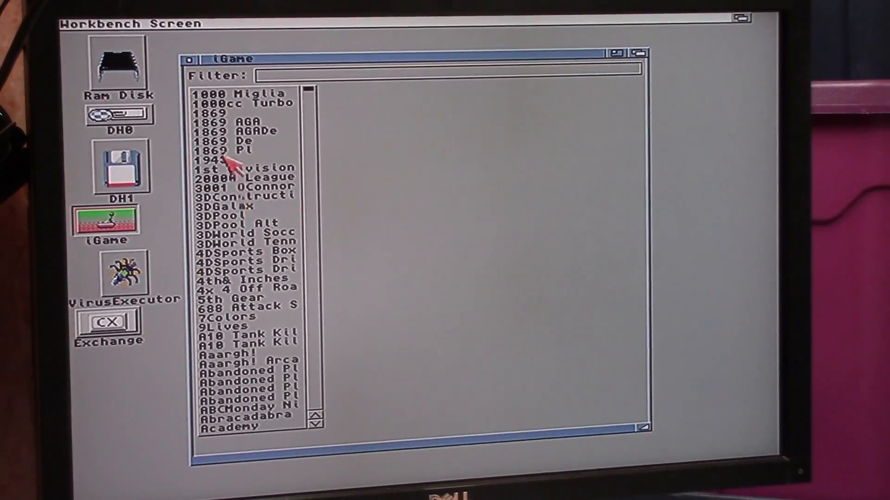
mouse_move(309, 173)
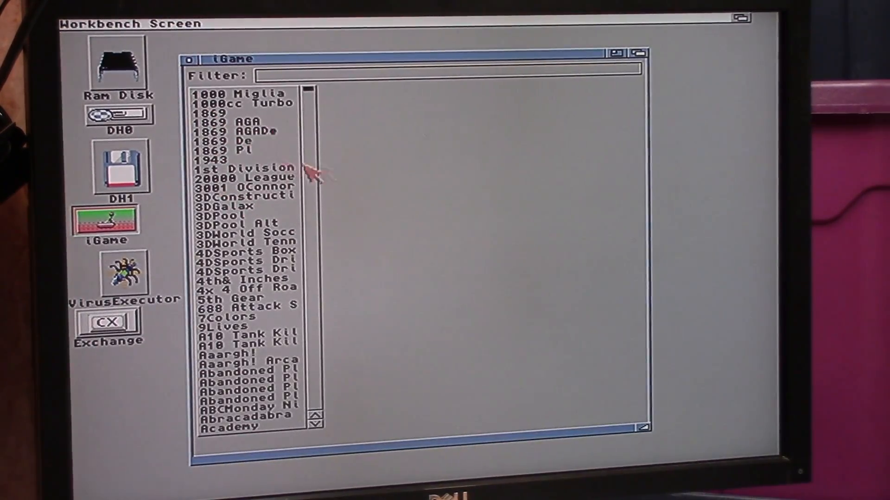
click(244, 103)
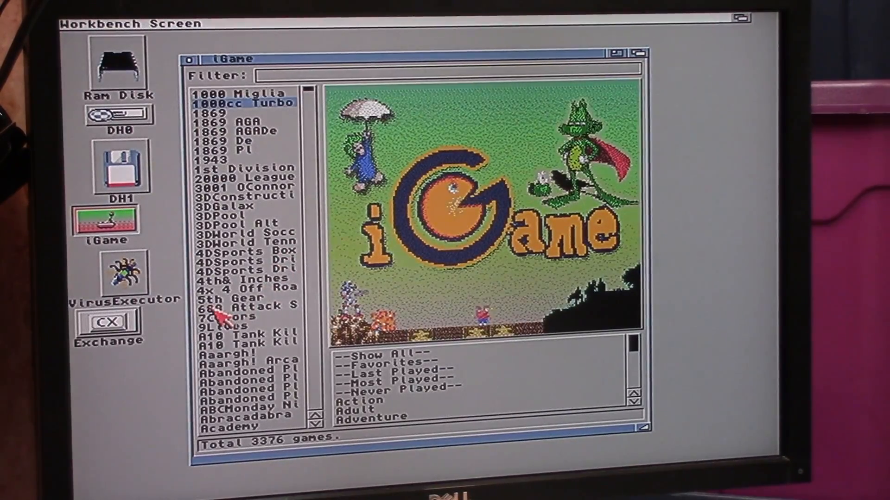
click(238, 306)
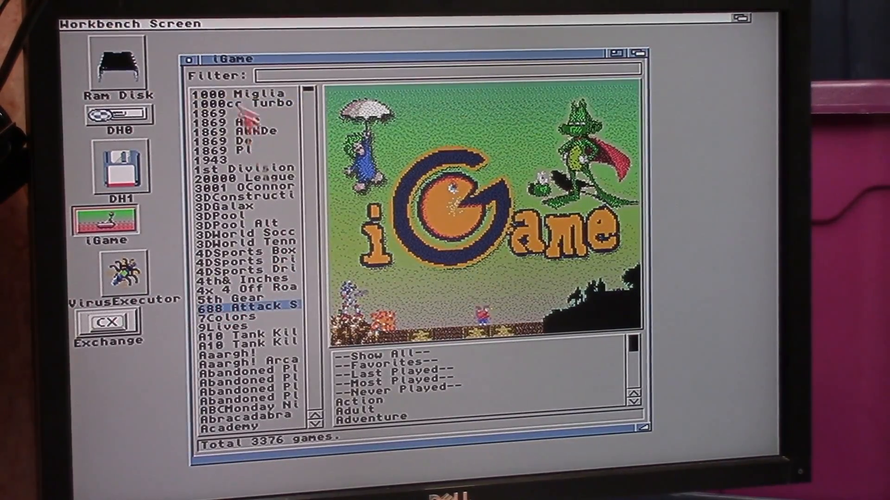